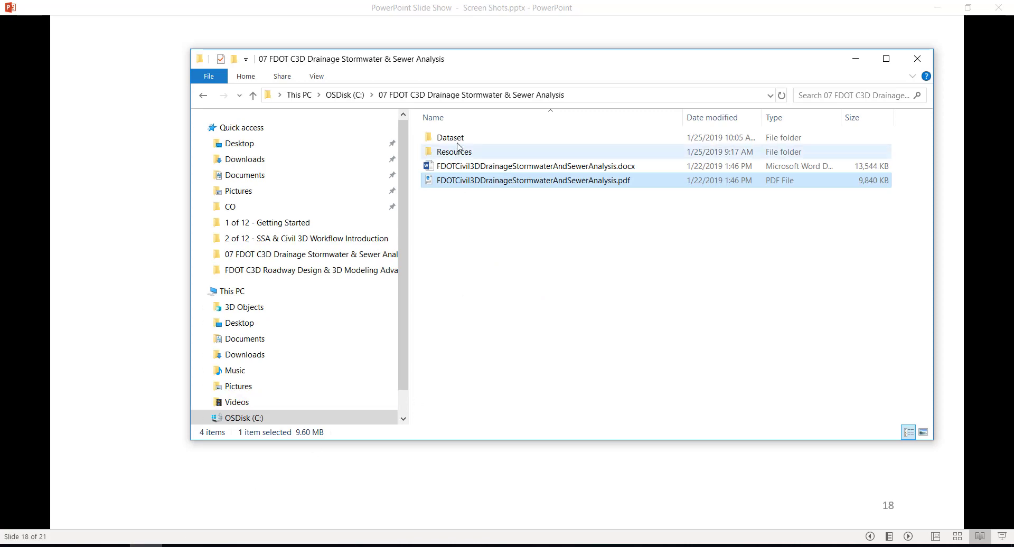
- Go into the Dataset folder and select the Chapter 4 - 22049555201.exe archive
double_click(449, 138)
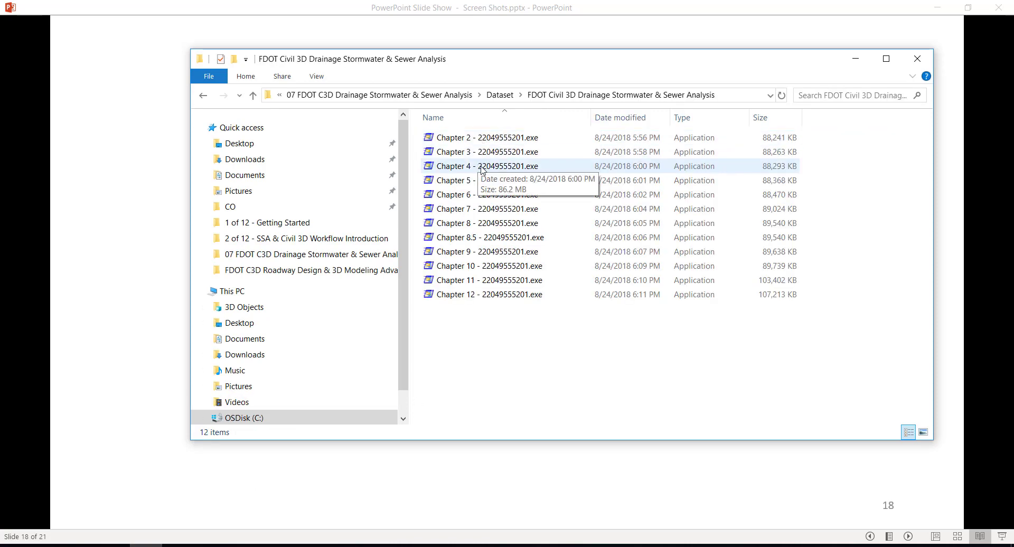
mouse_move(471, 171)
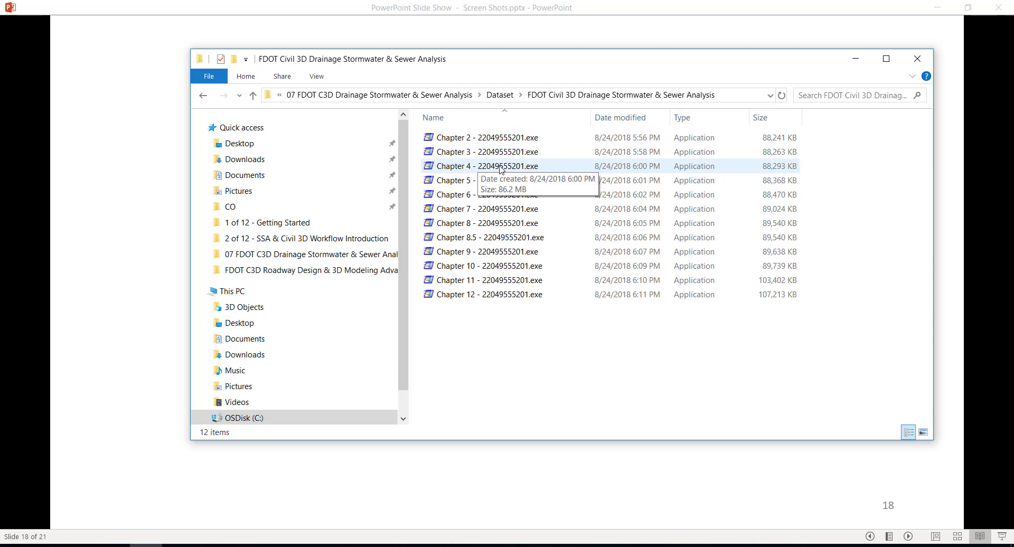
click(501, 166)
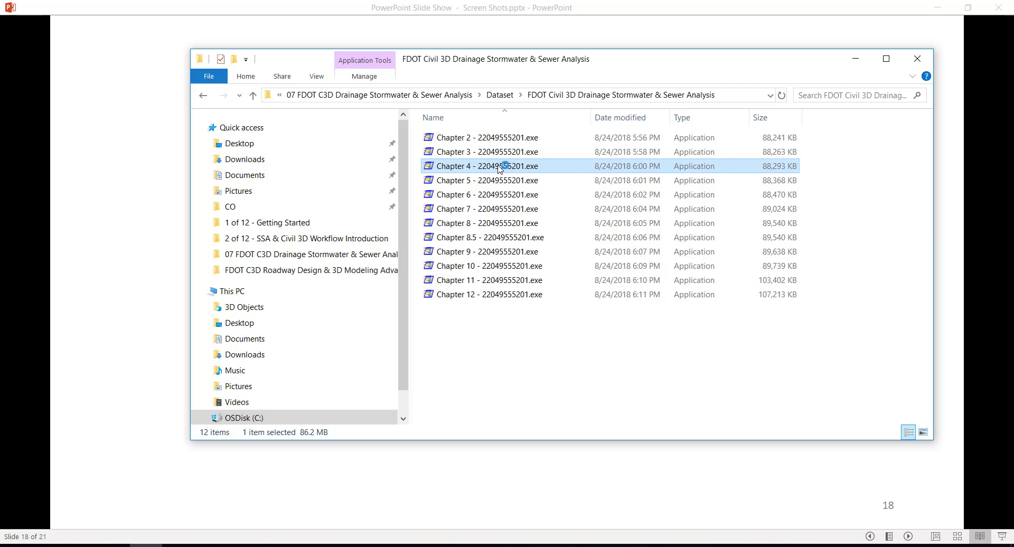
- Run the Chapter 4 archive and unzip its 109 files into C:\Civil 3D Projects
double_click(487, 165)
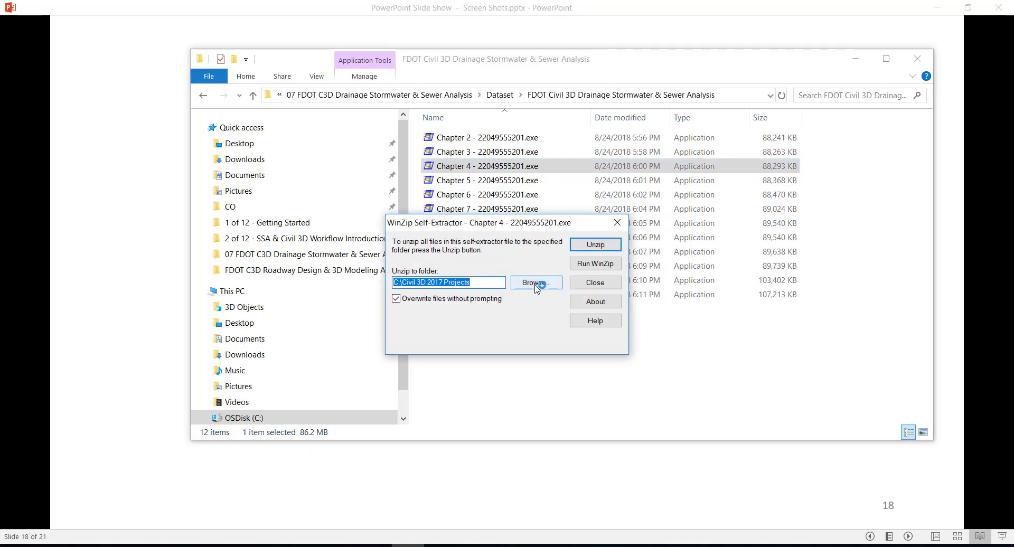
click(535, 282)
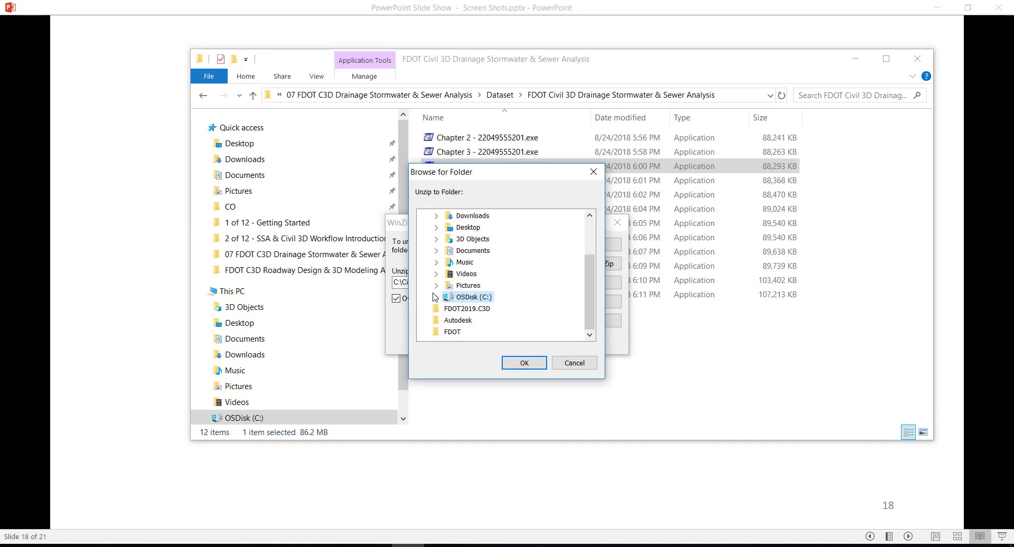
click(436, 296)
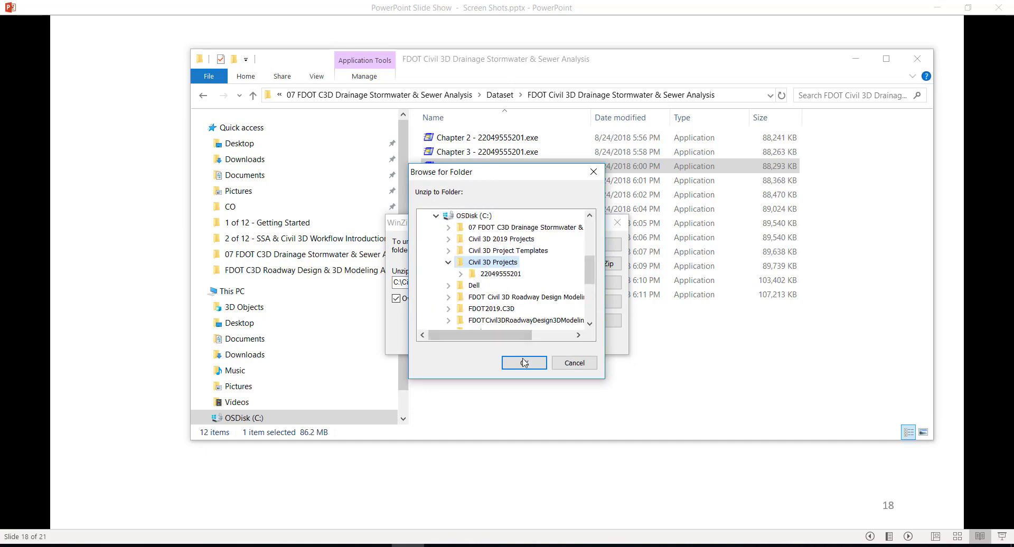
click(523, 363)
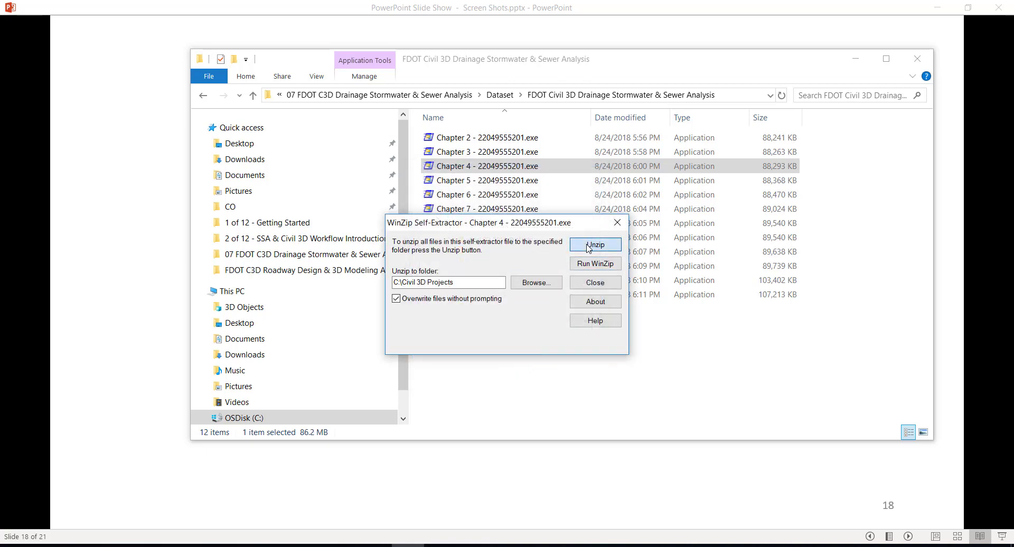
click(595, 245)
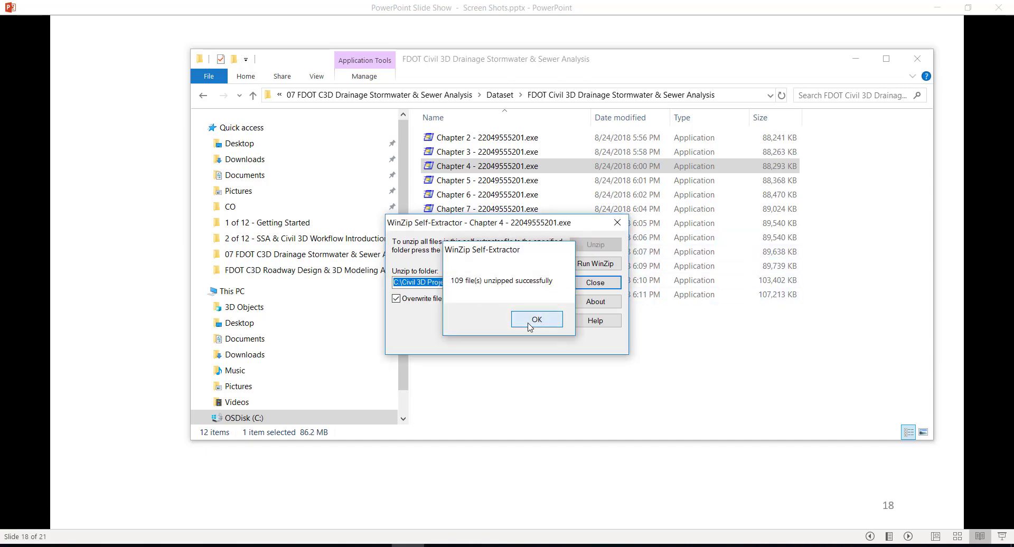
click(536, 319)
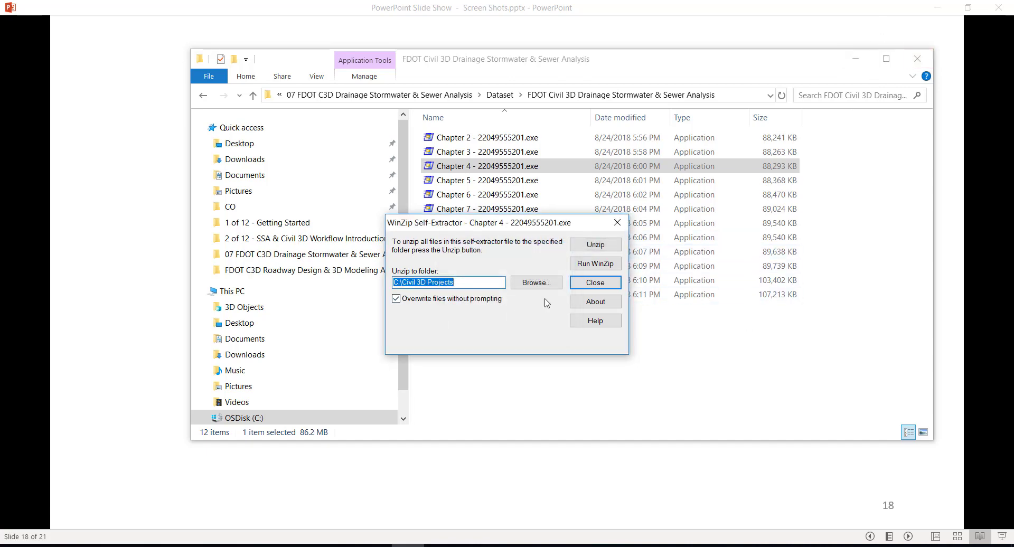
click(595, 281)
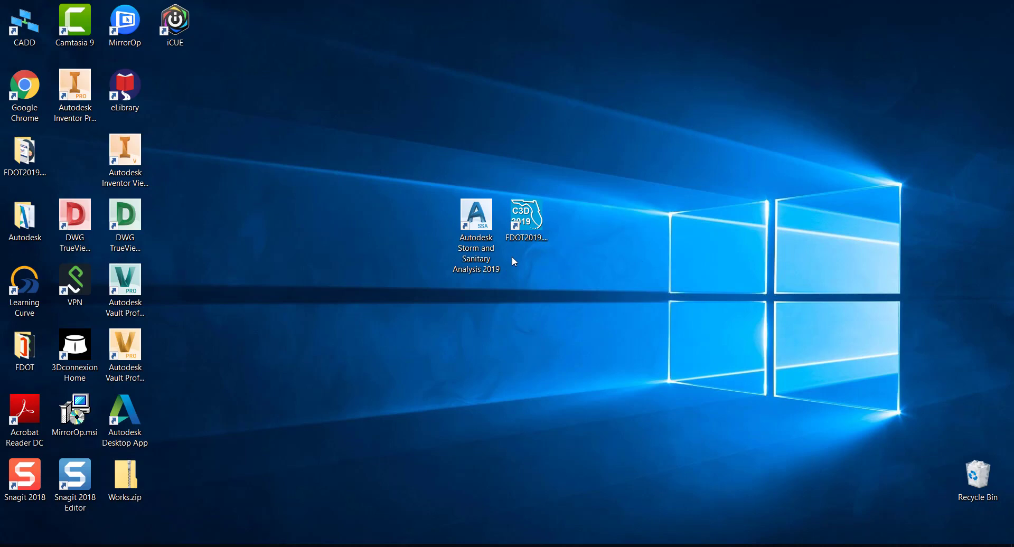
- Launch Storm and Sanitary Analysis 2019 from its desktop shortcut
click(476, 215)
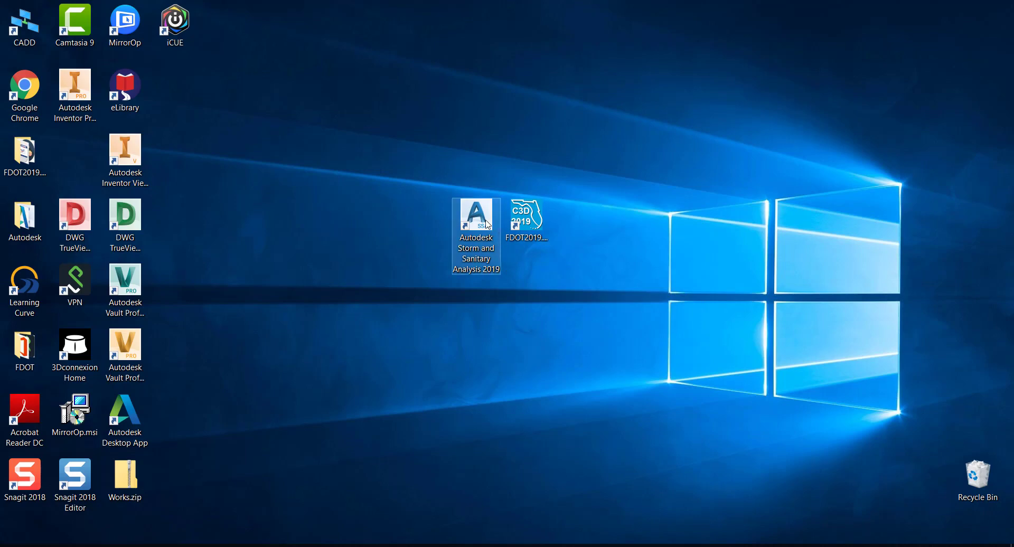
double_click(476, 214)
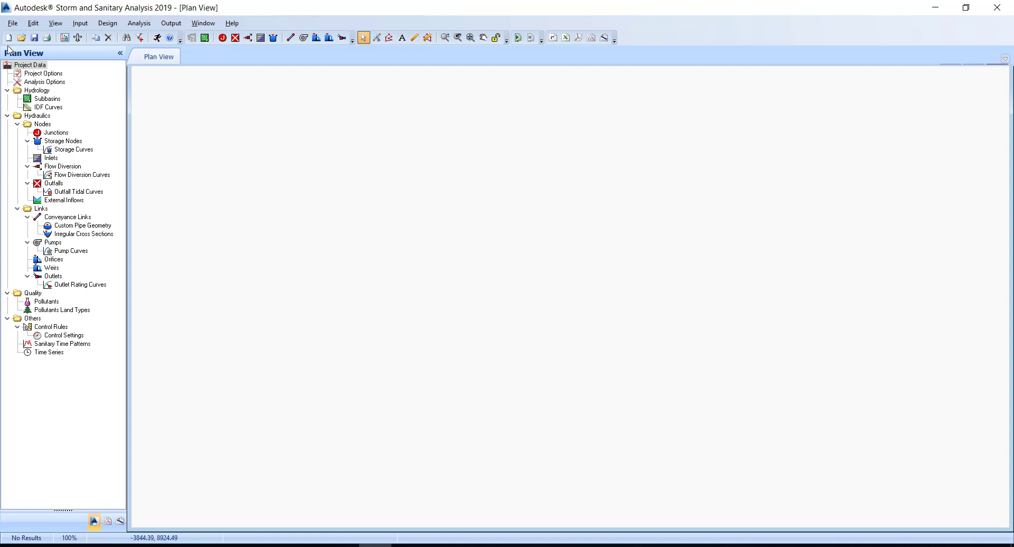
click(17, 25)
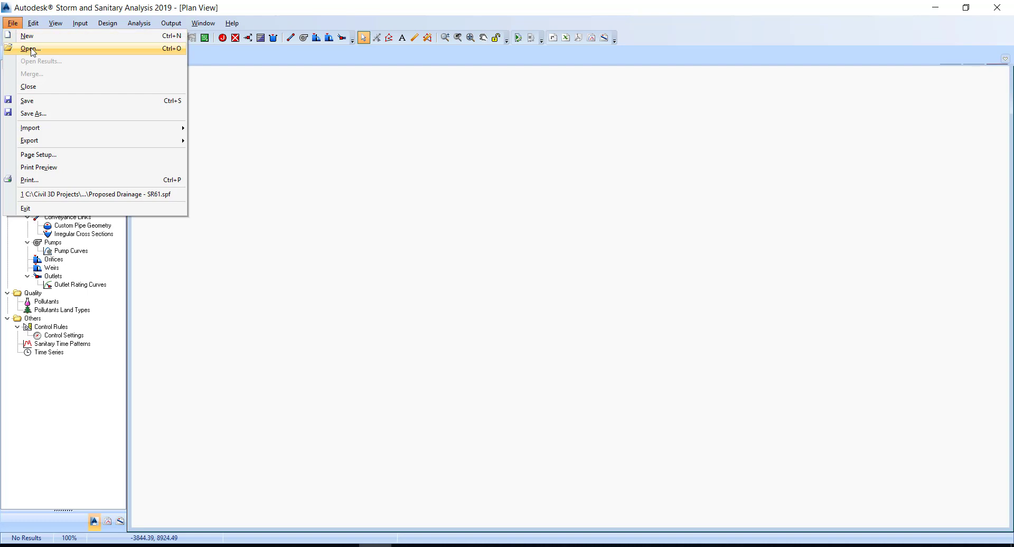
click(30, 51)
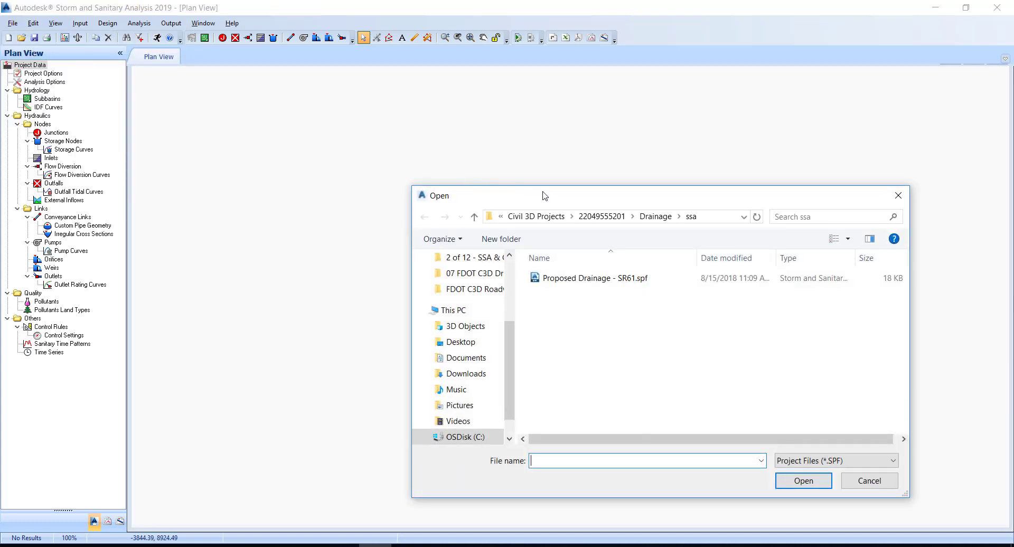
drag(543, 195, 440, 112)
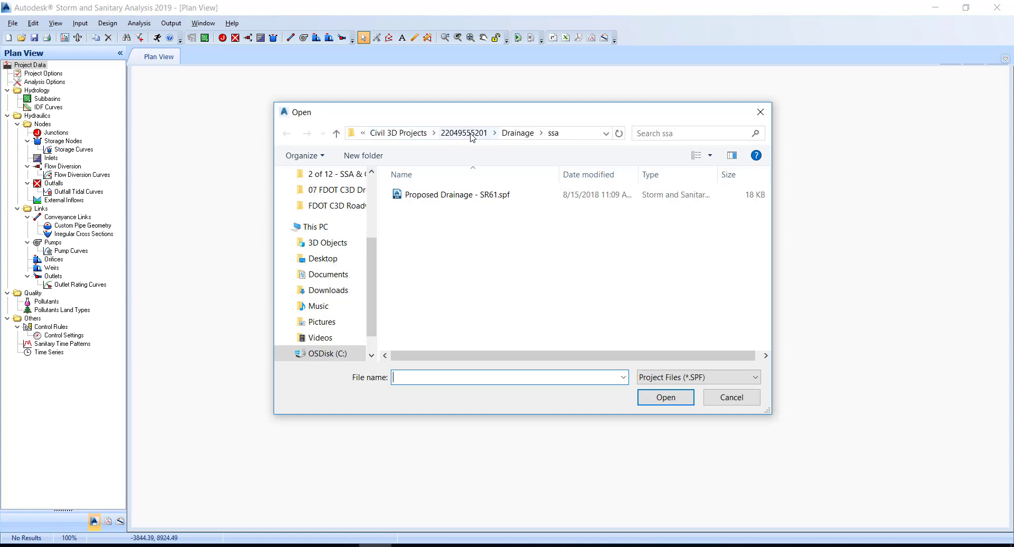
click(463, 133)
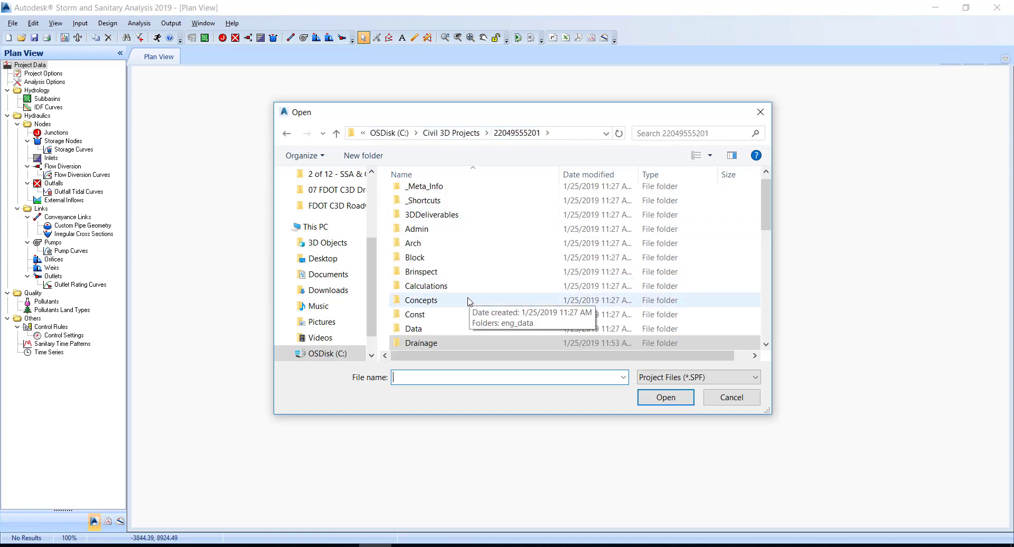
double_click(421, 343)
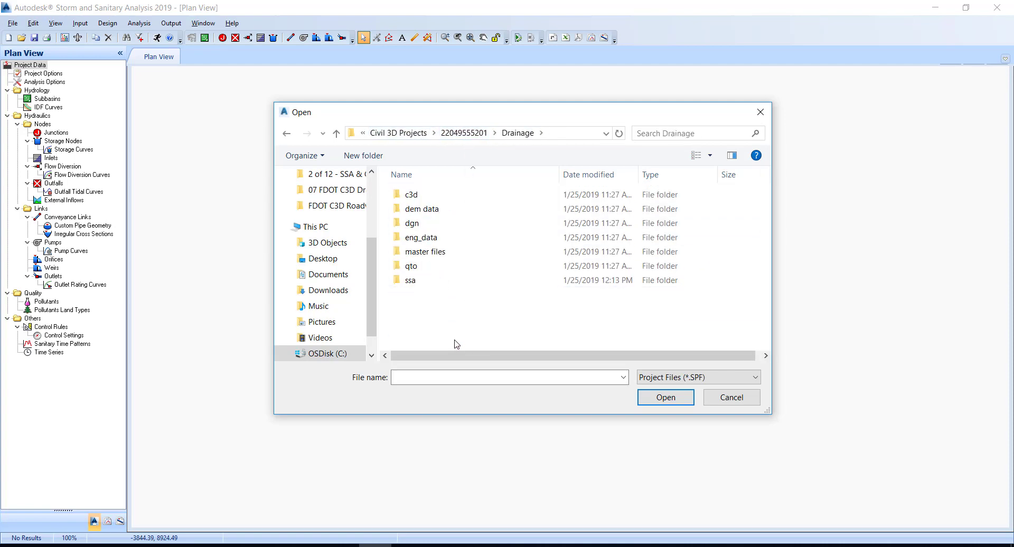
click(410, 280)
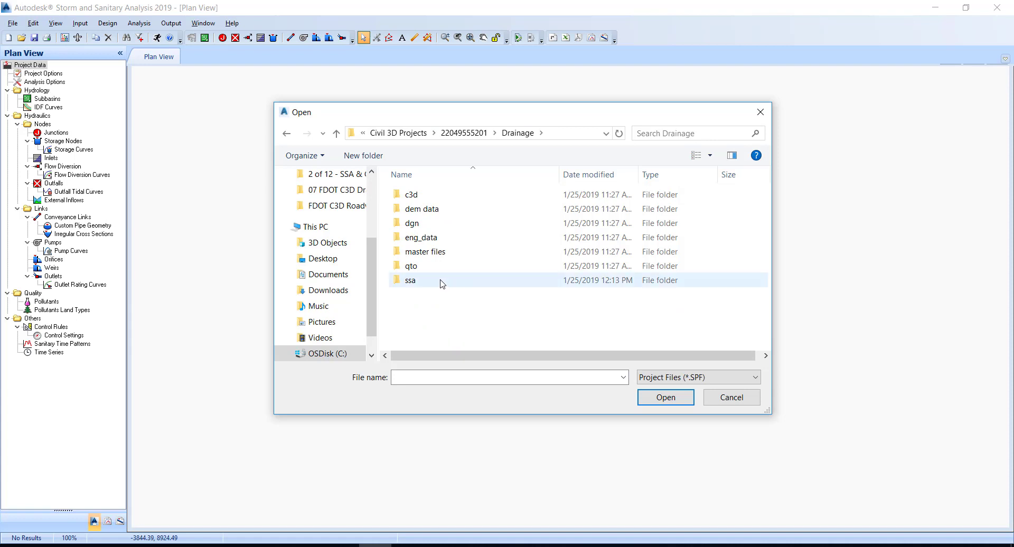
double_click(409, 280)
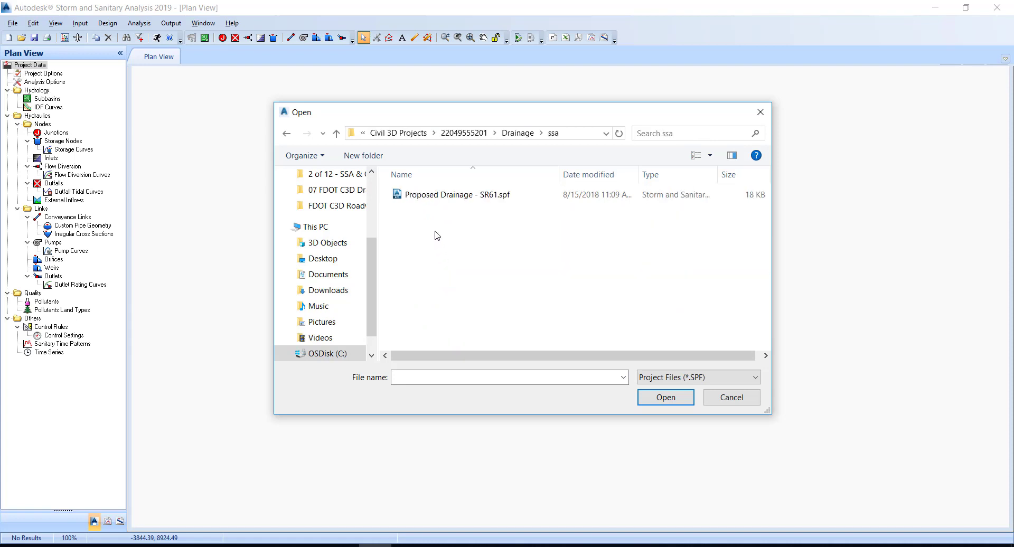
- Open the Proposed Drainage - SR61.spf project
click(458, 194)
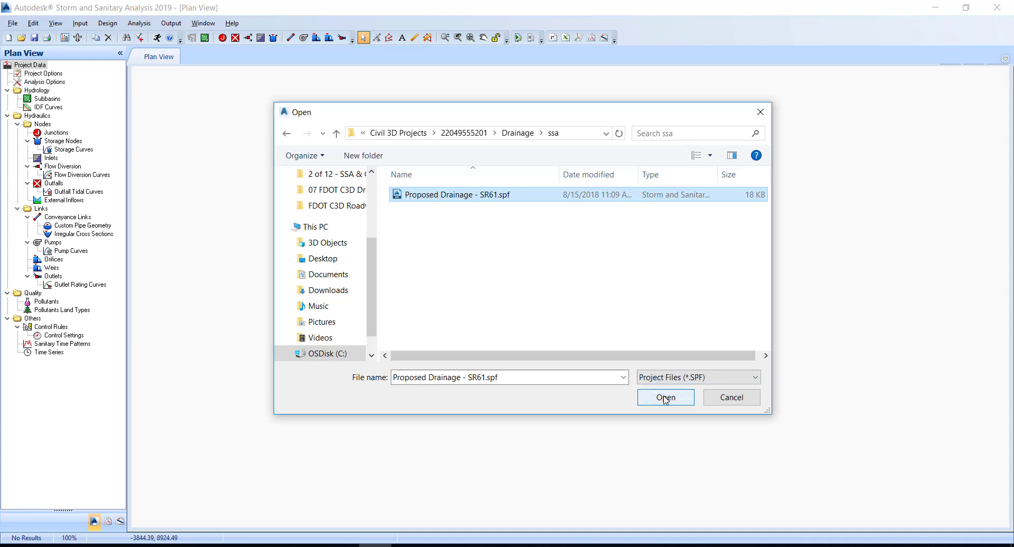
click(665, 397)
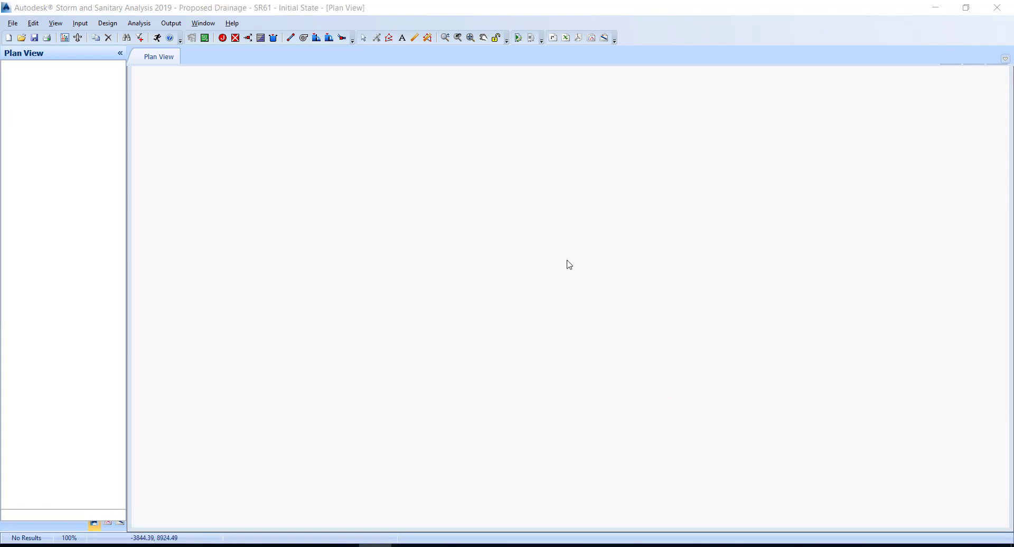
- Start a Hydraflow Storm Sewers File import from the File menu
click(94, 520)
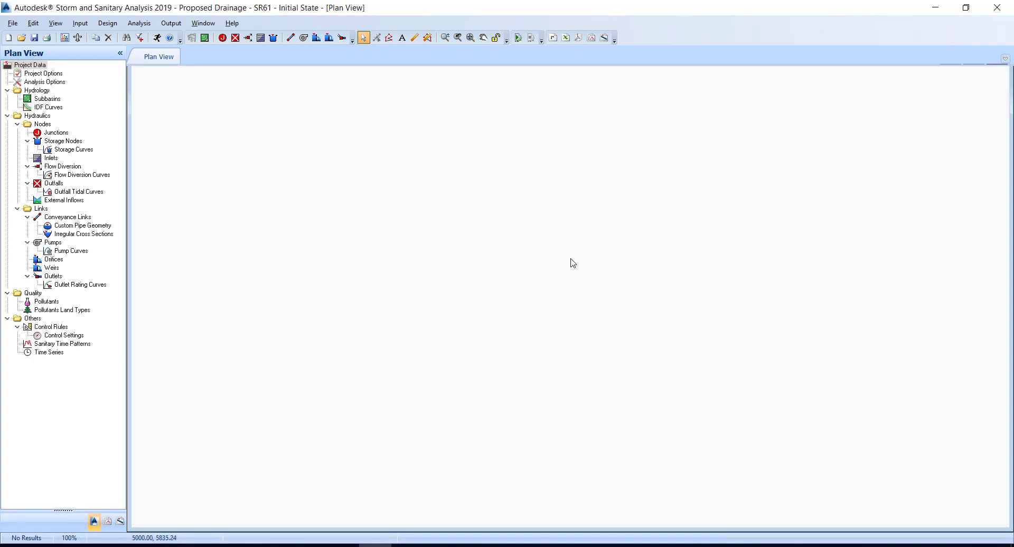
click(9, 24)
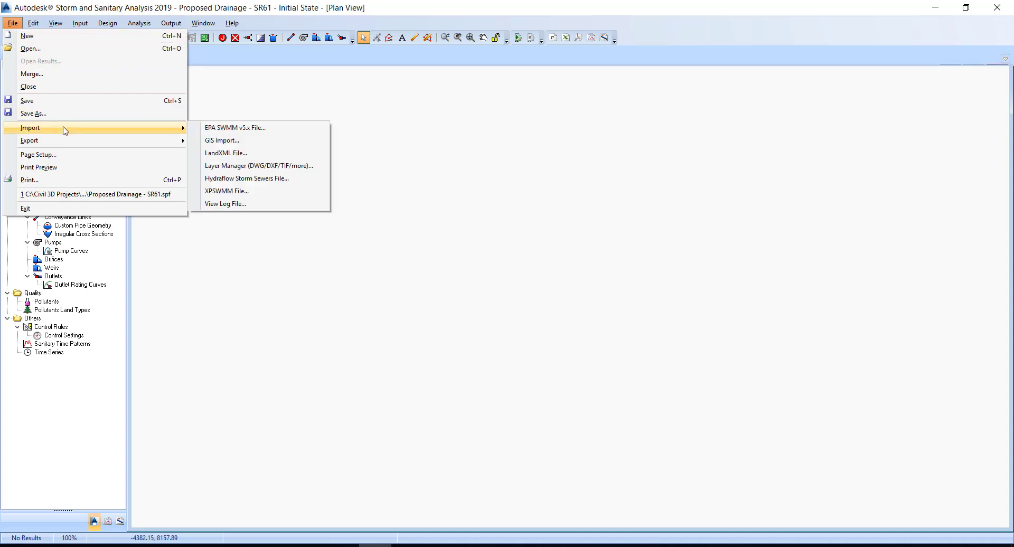
mouse_move(30, 140)
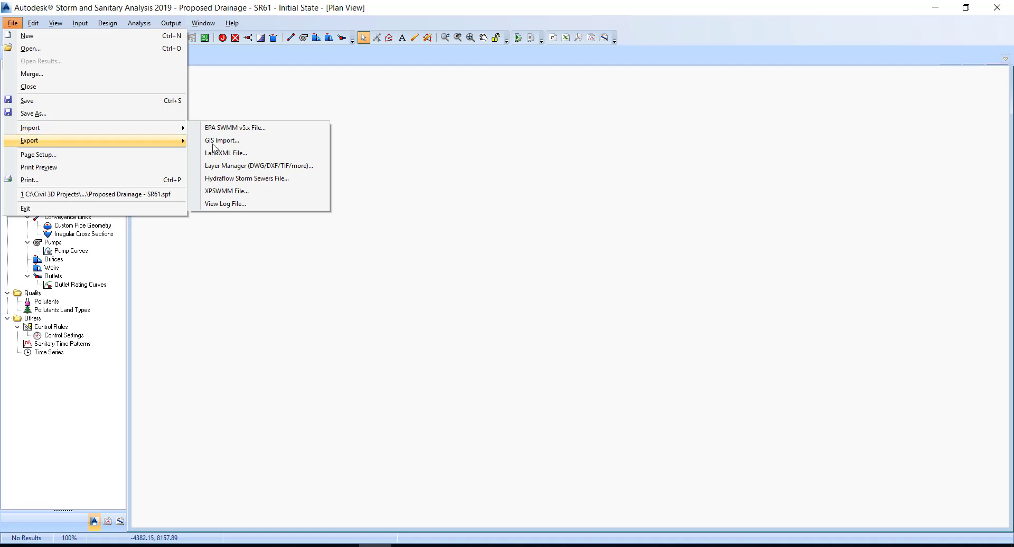
click(247, 178)
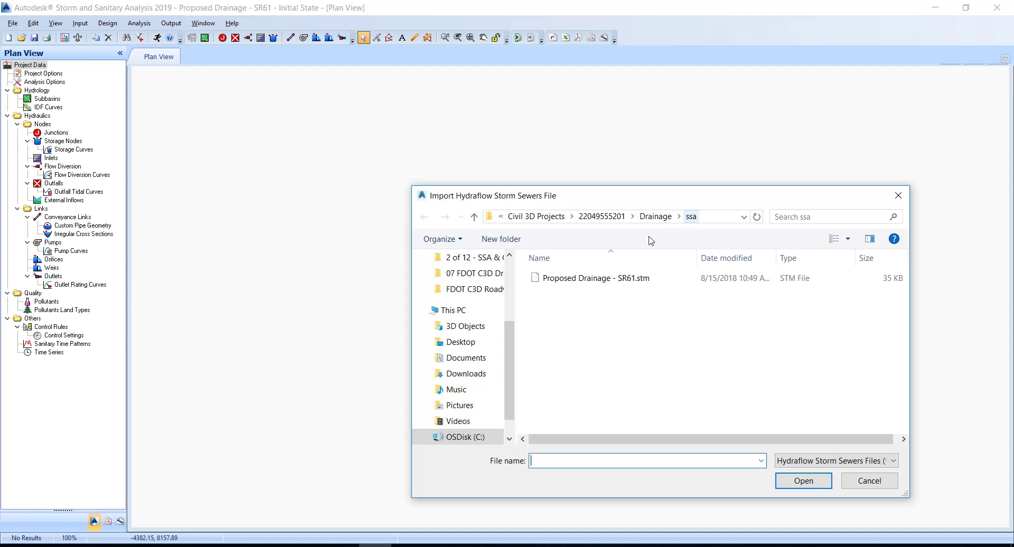
- Import Proposed Drainage - SR61.stm, bringing in 14 subbasins, 15 outfalls, 14 inlets and 28 pipes
click(594, 278)
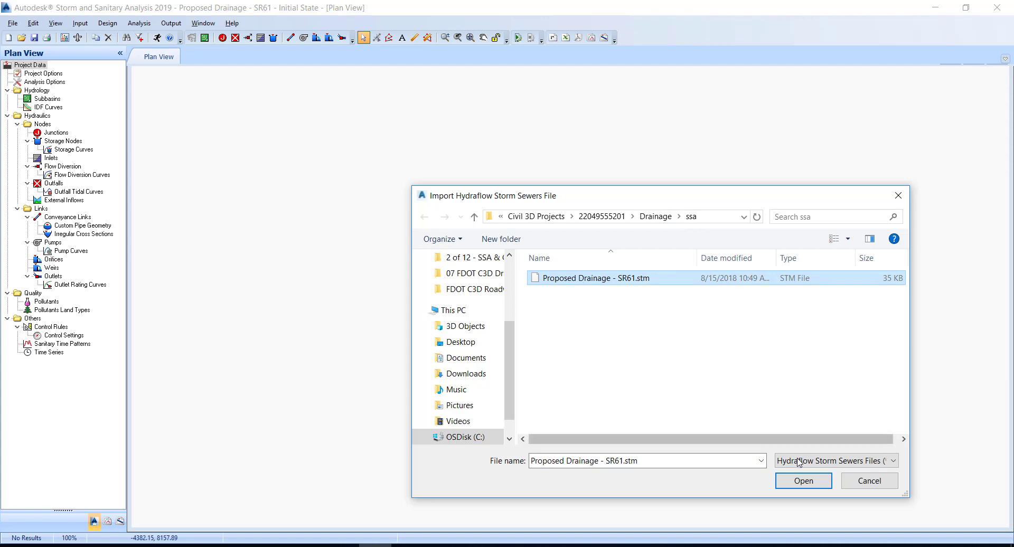
click(803, 480)
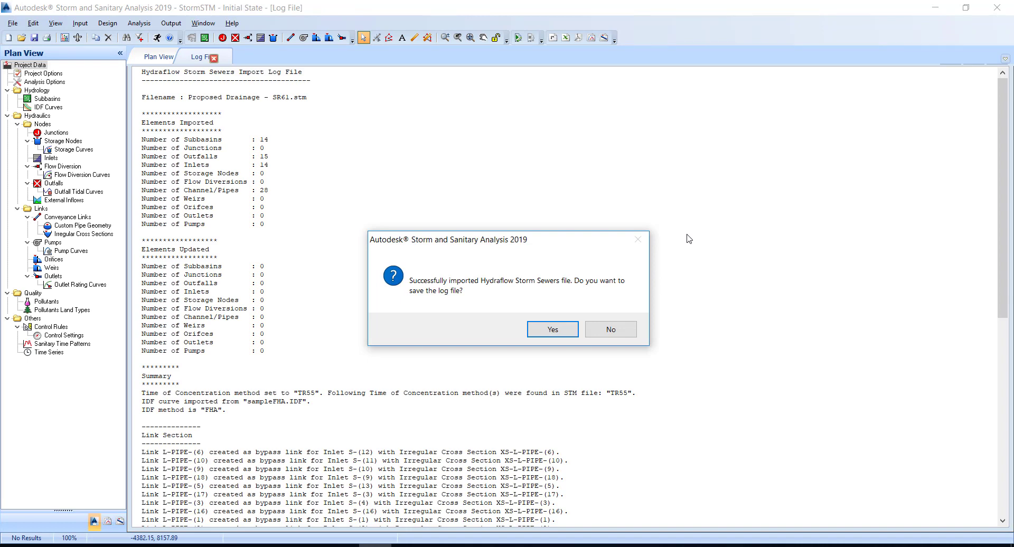
mouse_move(640, 244)
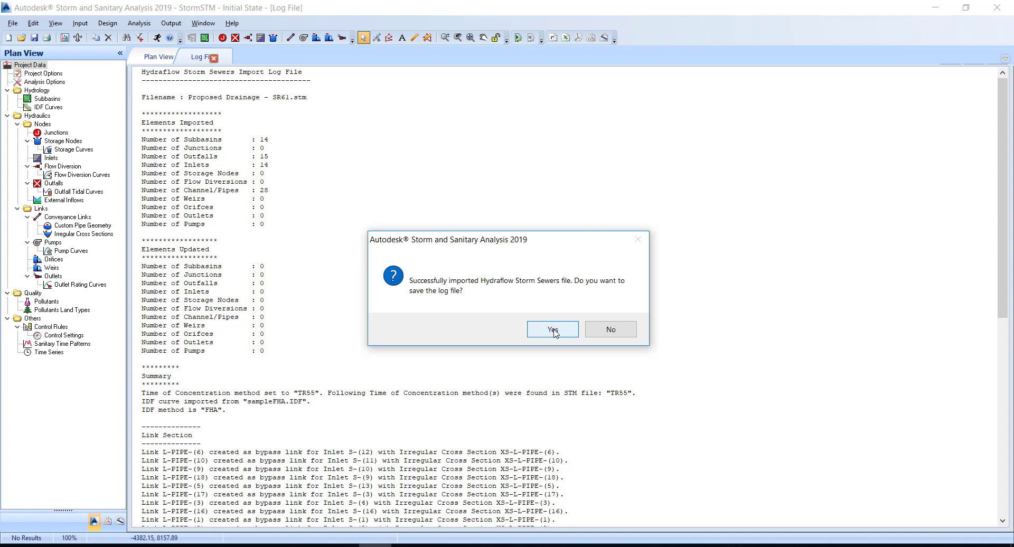
- Save the import log under its default name in the Drainage ssa folder
click(552, 329)
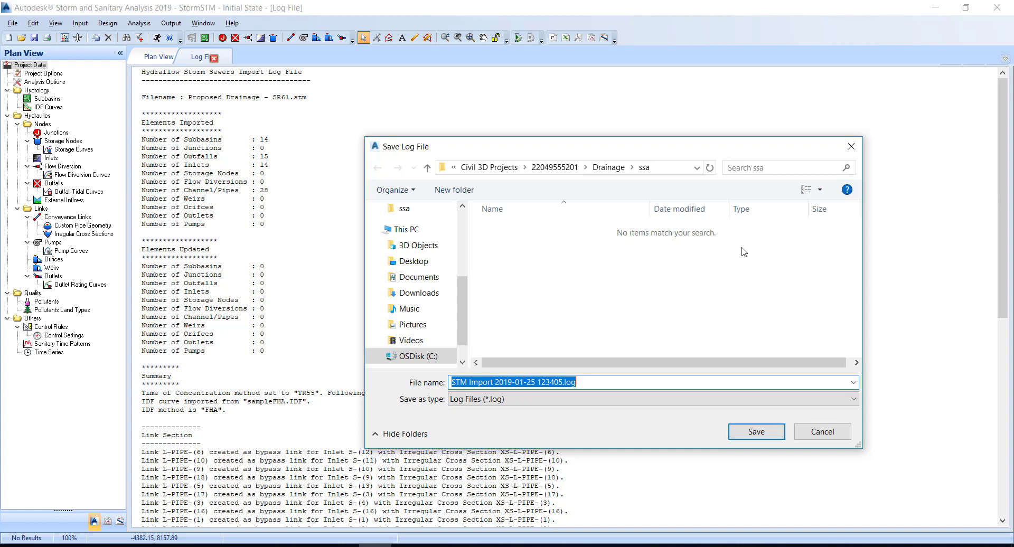
mouse_move(739, 248)
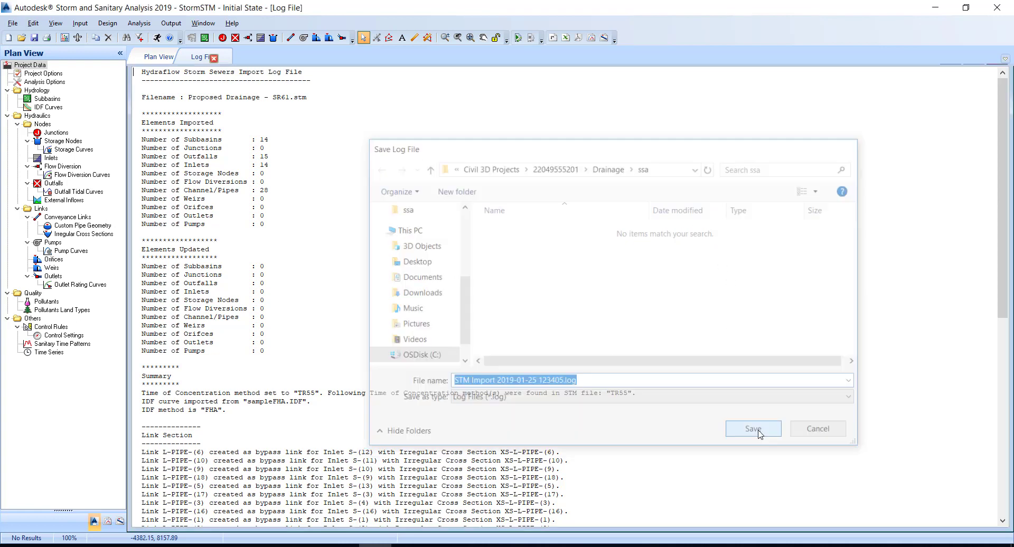
click(753, 428)
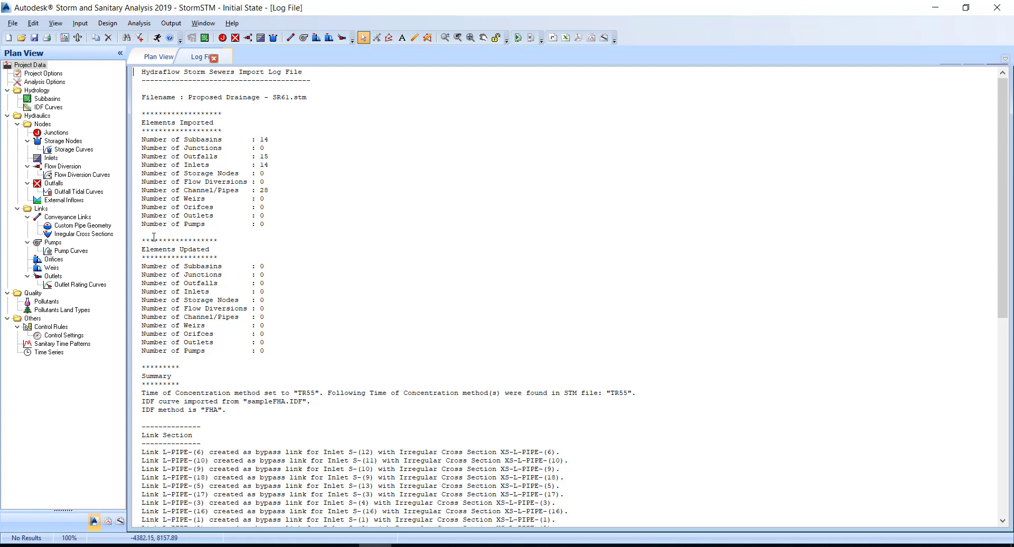
mouse_move(92, 142)
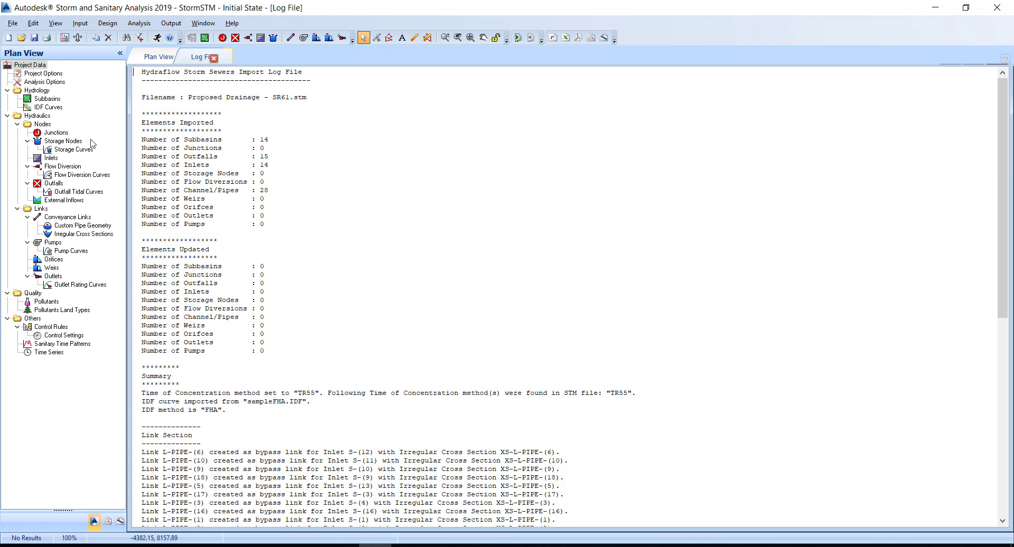
- Switch to Plan View to display the imported SR61 storm network
click(159, 56)
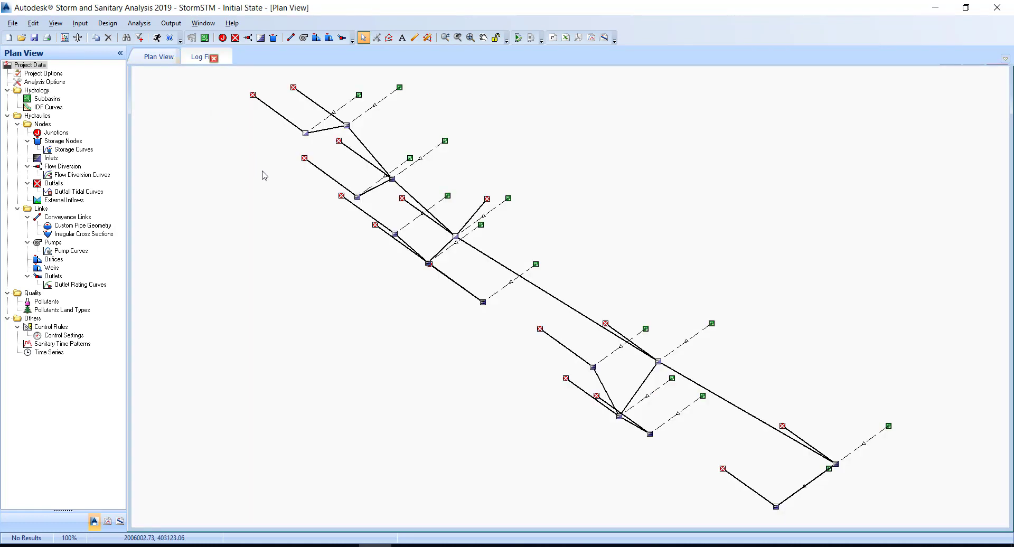
mouse_move(266, 164)
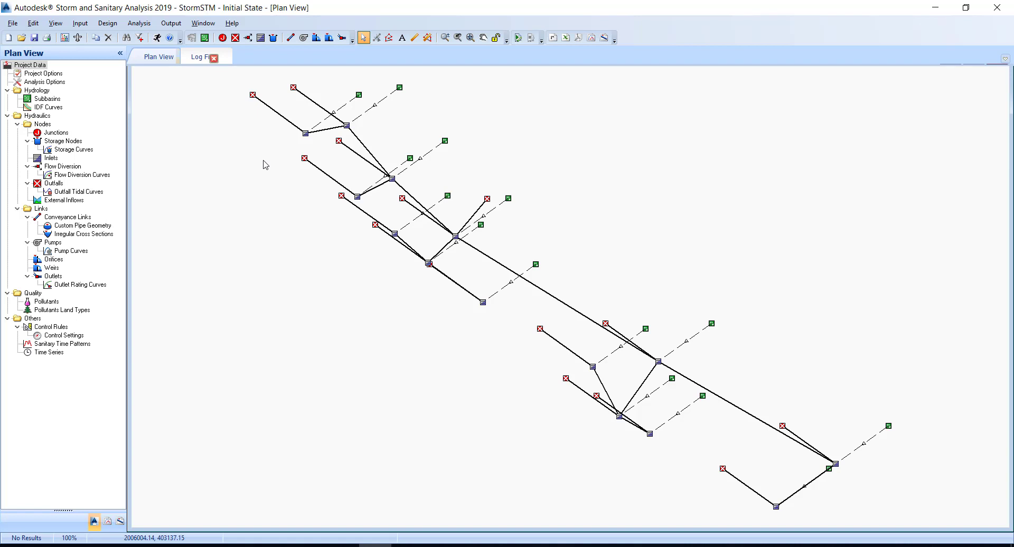
mouse_move(311, 212)
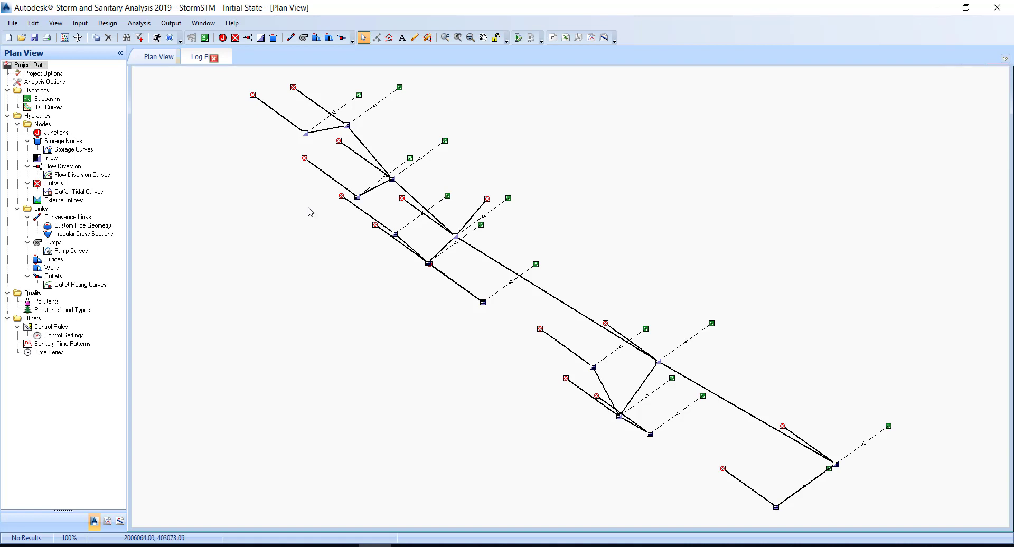
mouse_move(338, 256)
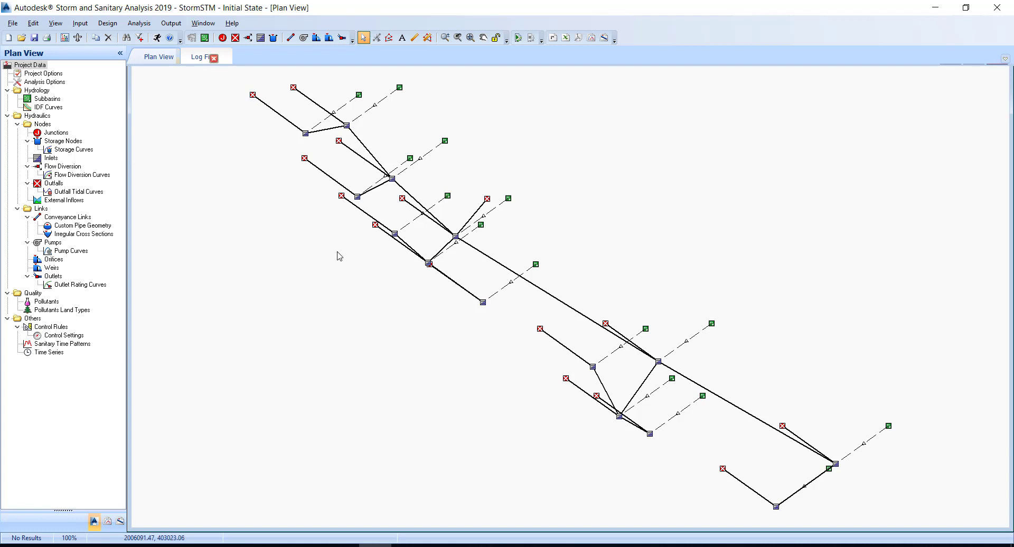
mouse_move(342, 260)
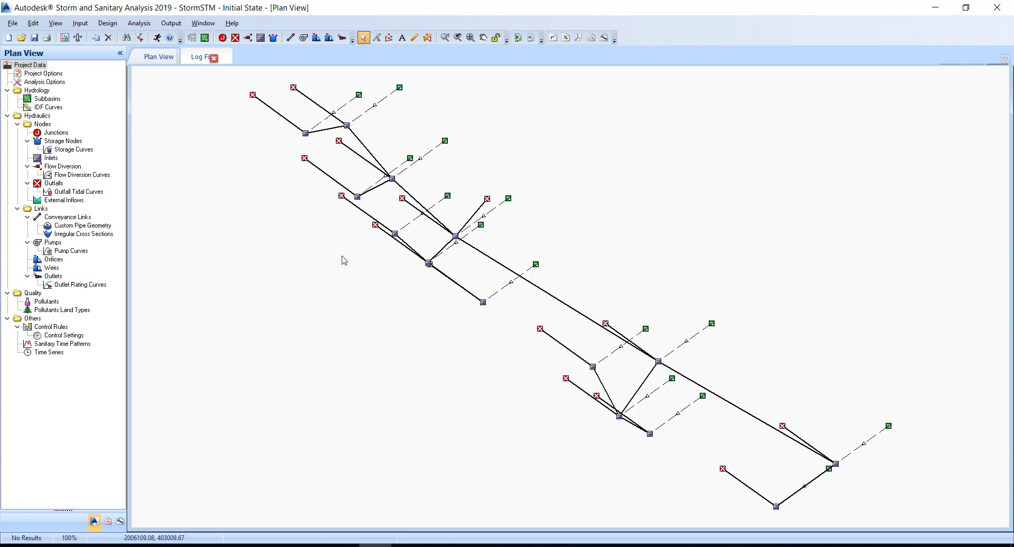
mouse_move(343, 257)
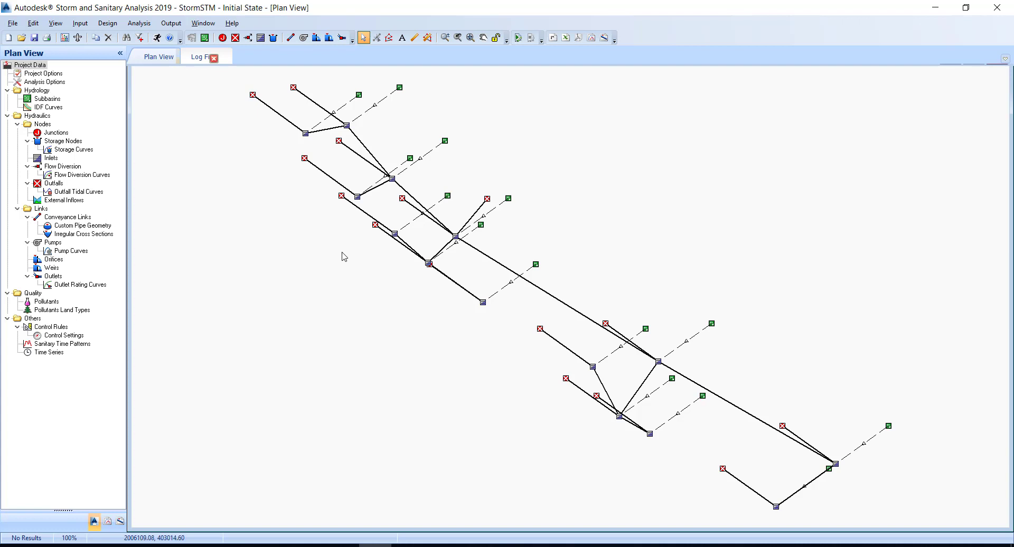
mouse_move(344, 247)
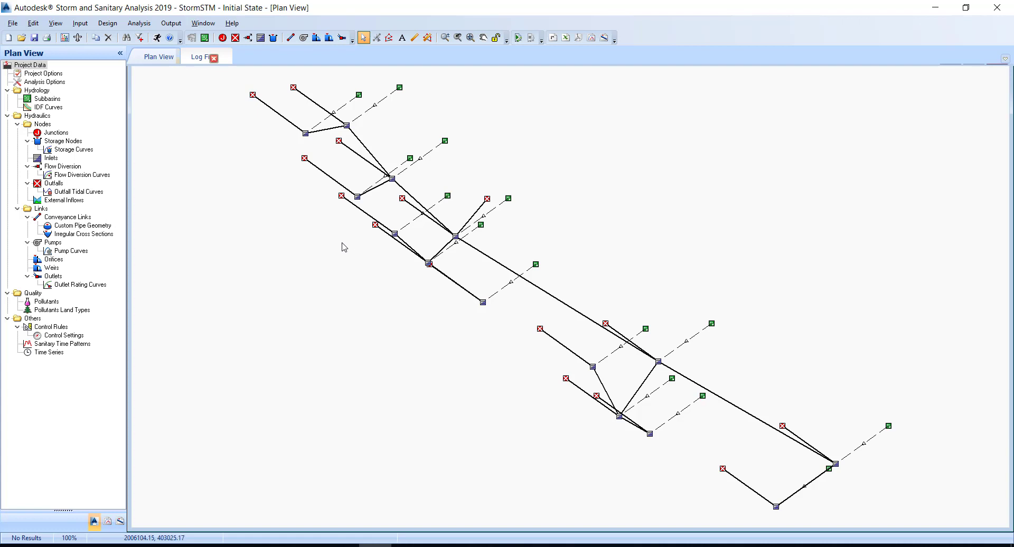
mouse_move(375, 226)
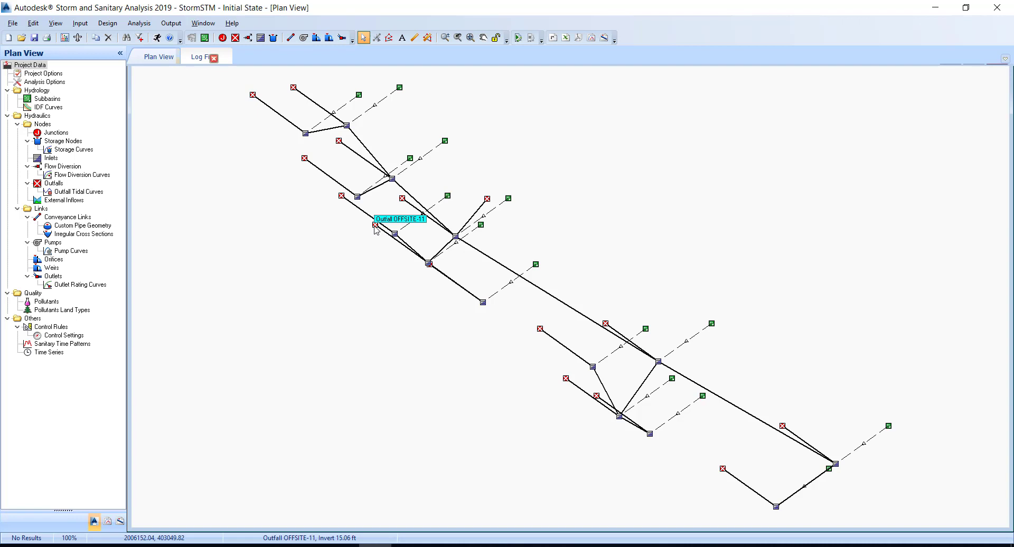
mouse_move(379, 240)
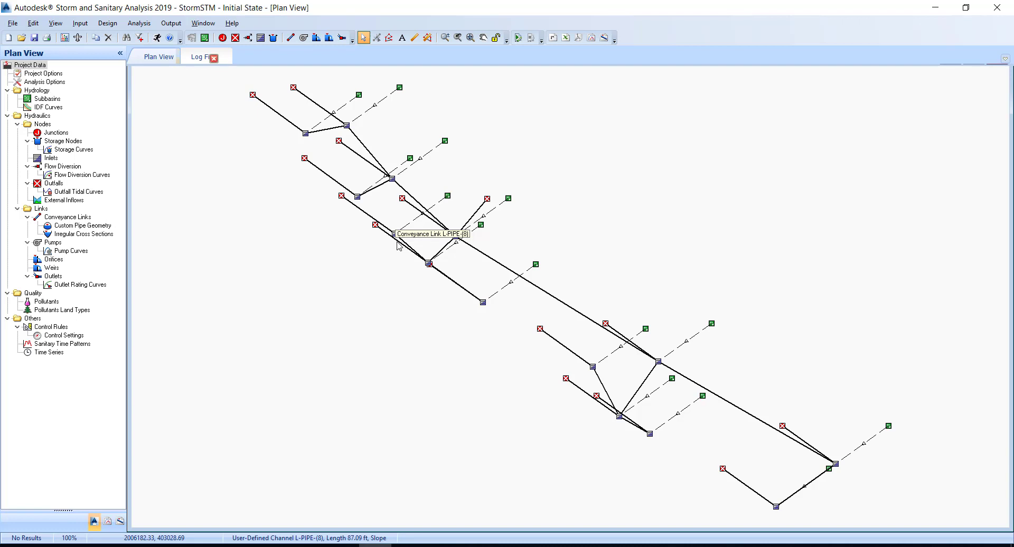
mouse_move(413, 261)
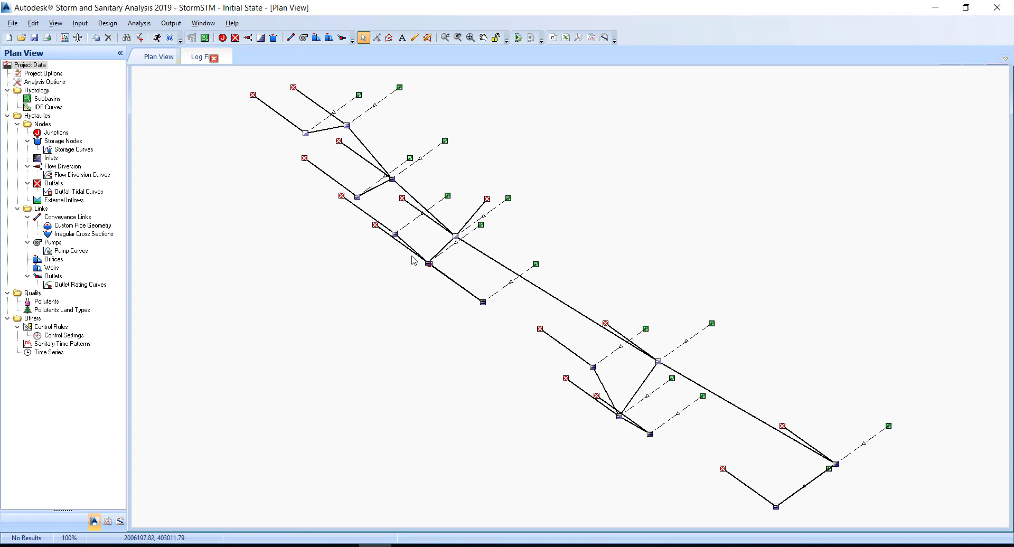
mouse_move(429, 265)
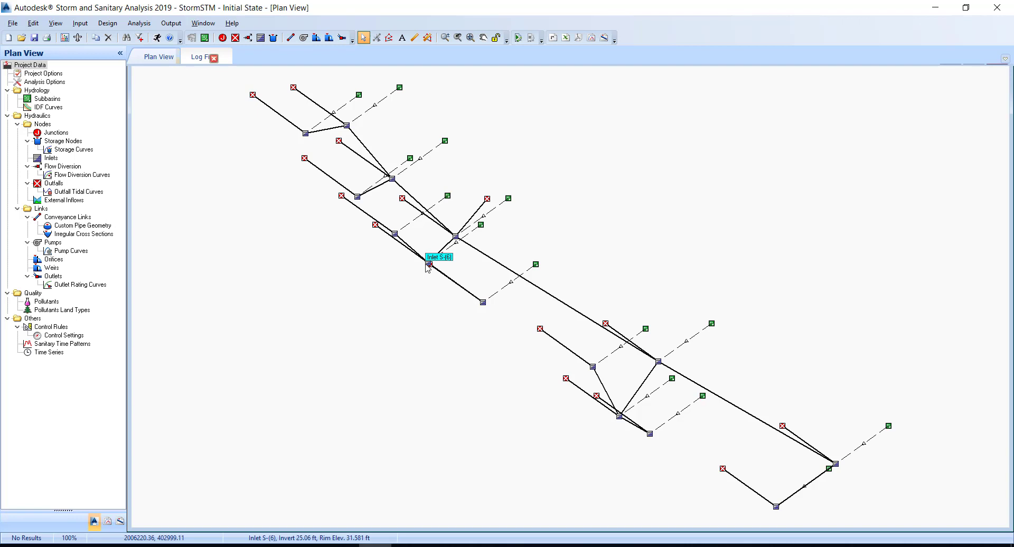
mouse_move(510, 202)
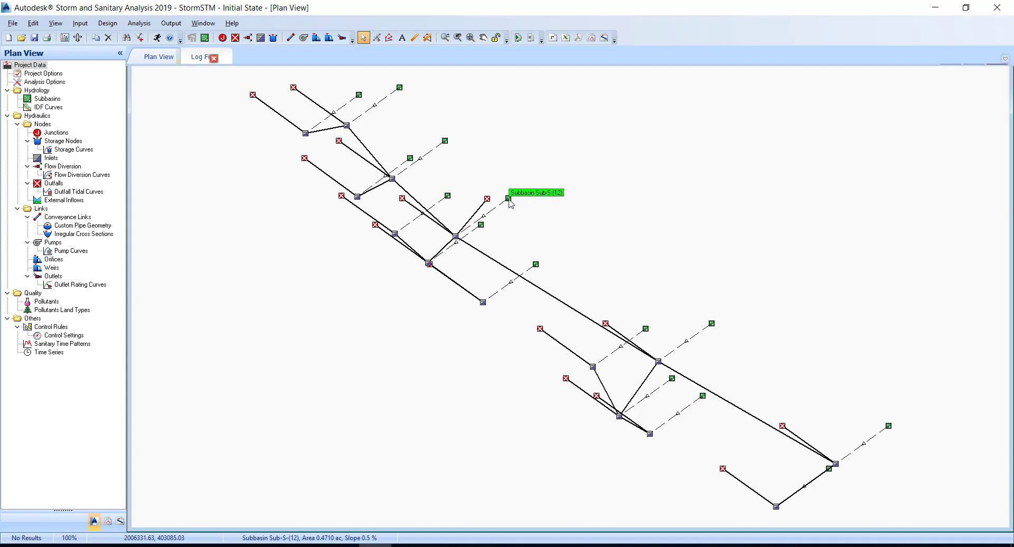
- Save the project as Proposed Drainage - SR61 in the ssa folder
click(11, 23)
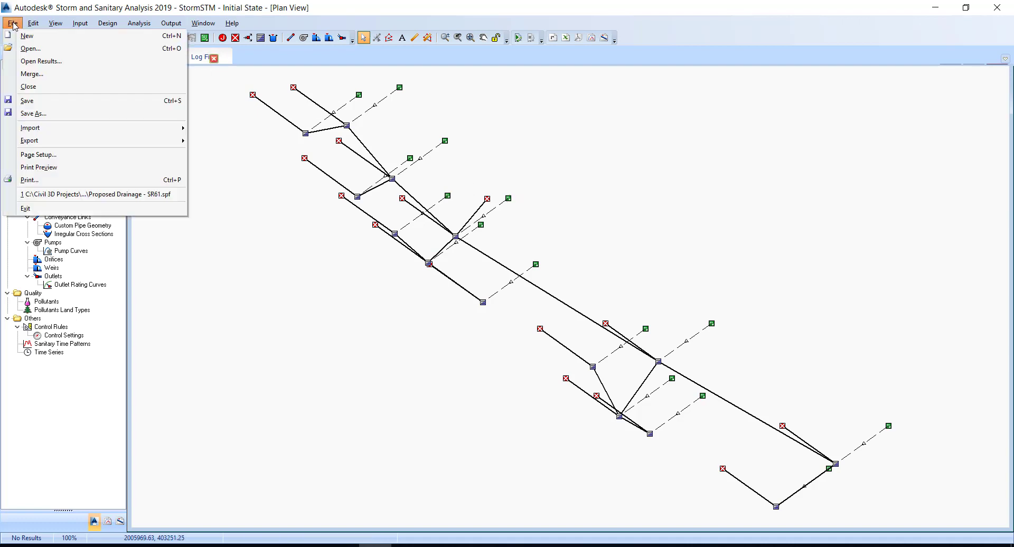
mouse_move(48, 101)
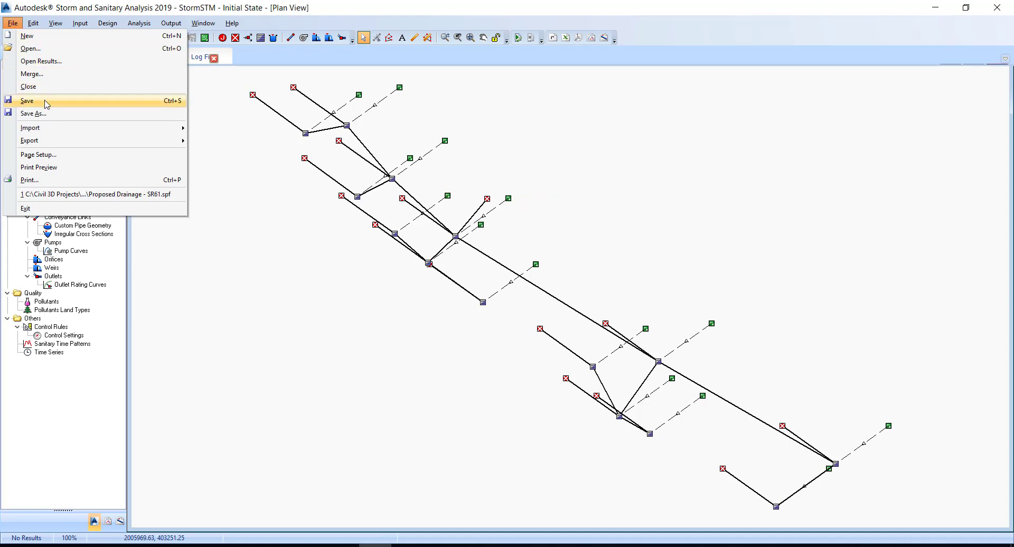
click(32, 113)
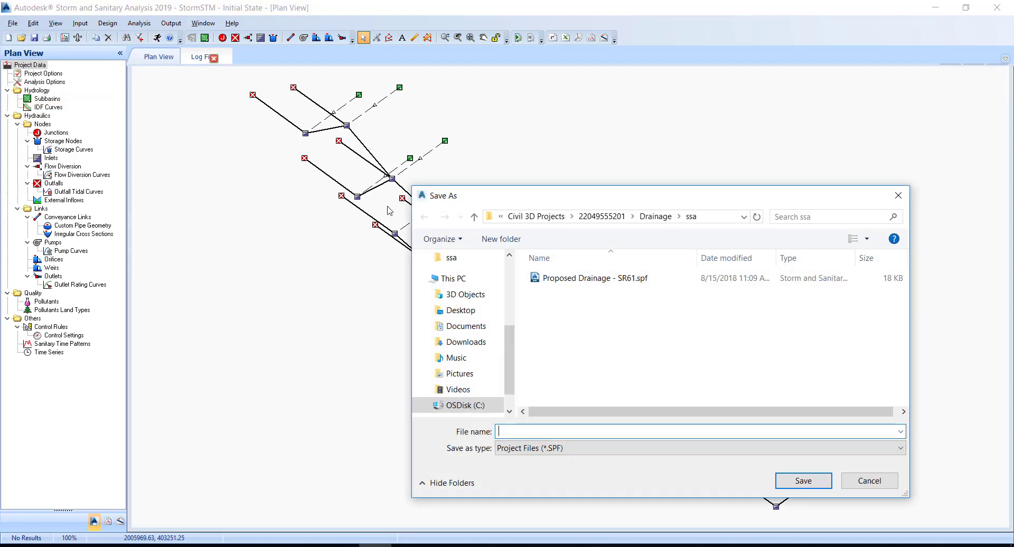
mouse_move(495, 229)
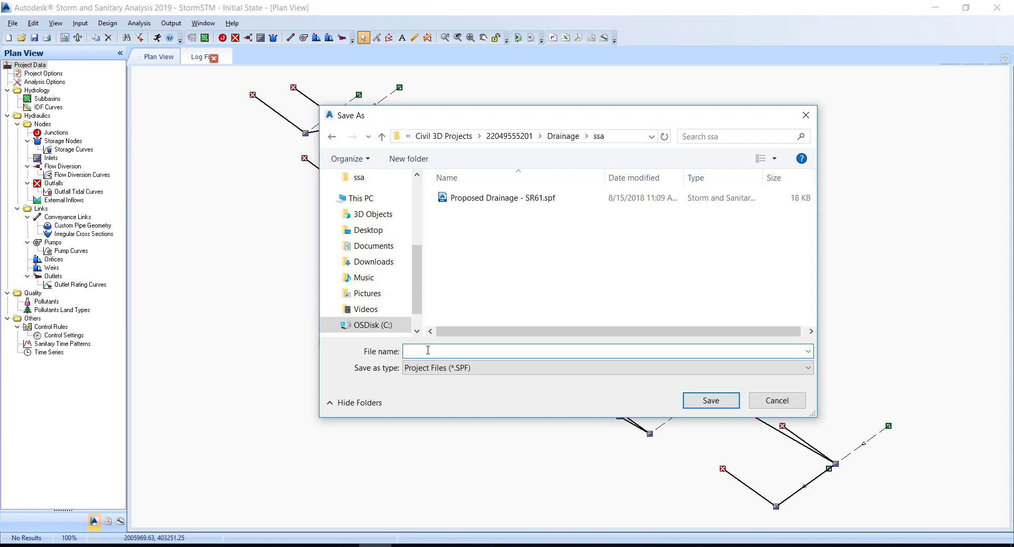
text(Proposed)
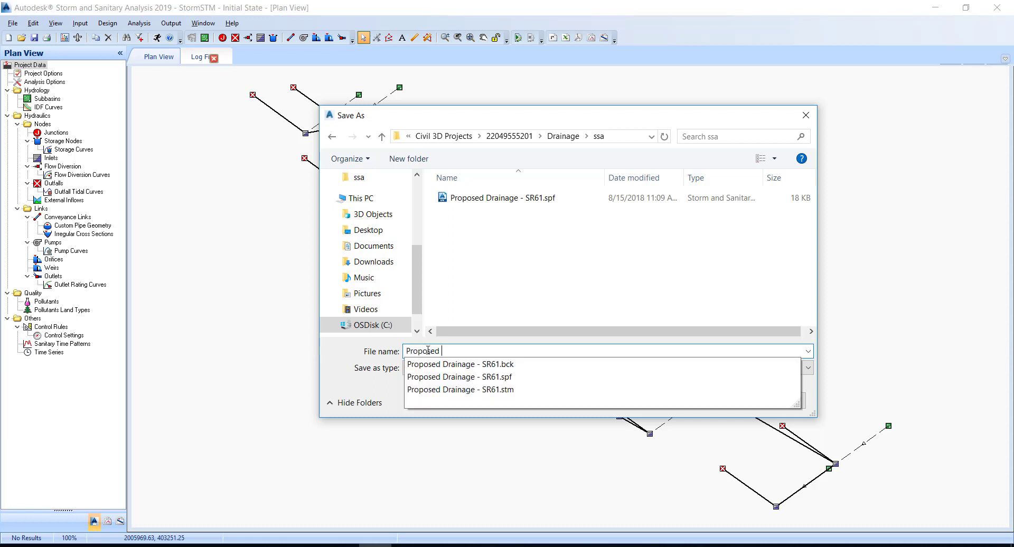
text(Drainage SR)
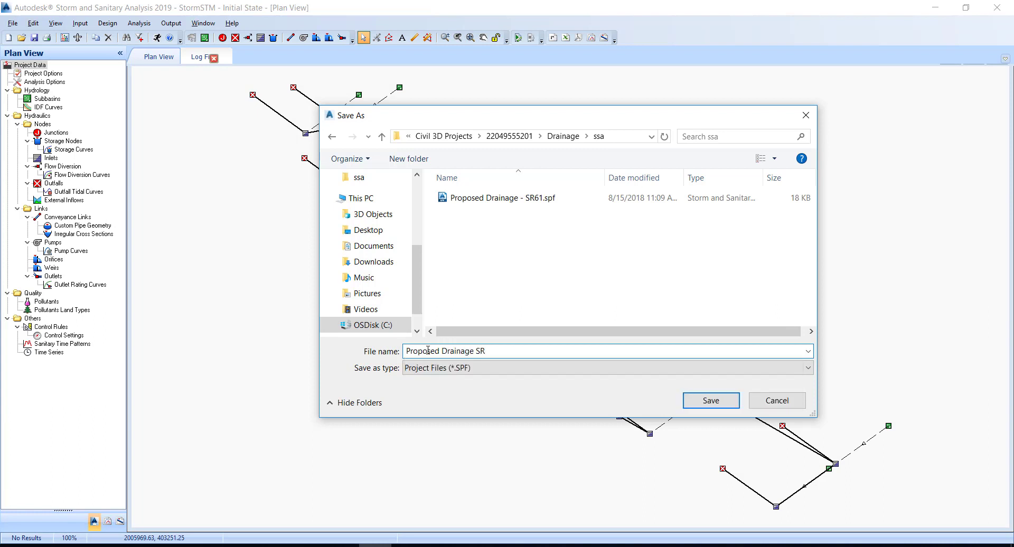
text(61)
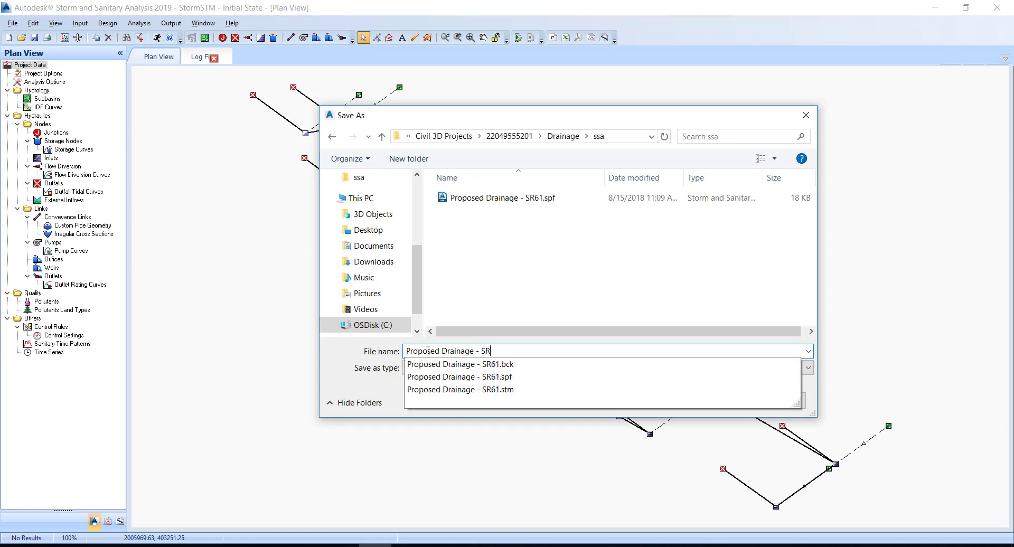
text(61)
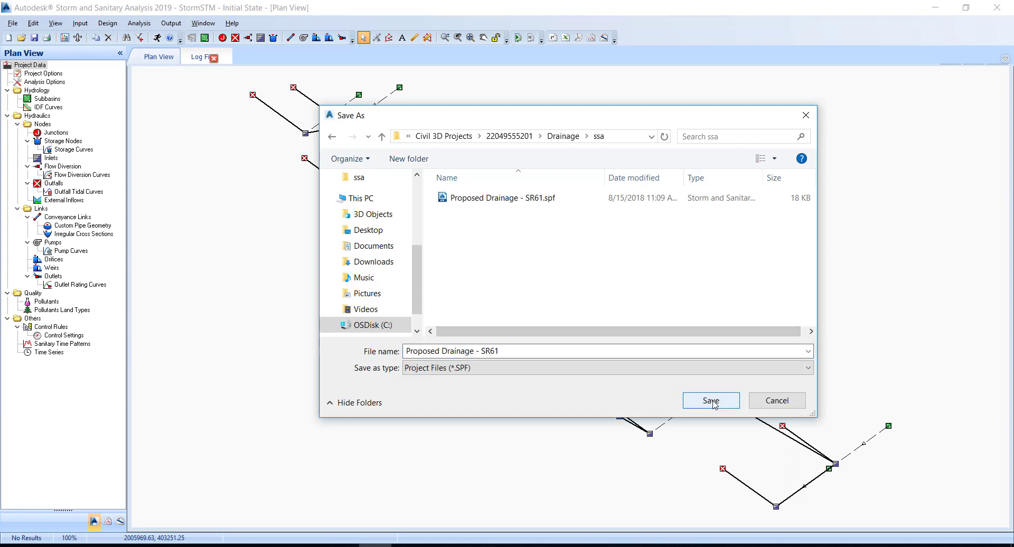
click(711, 400)
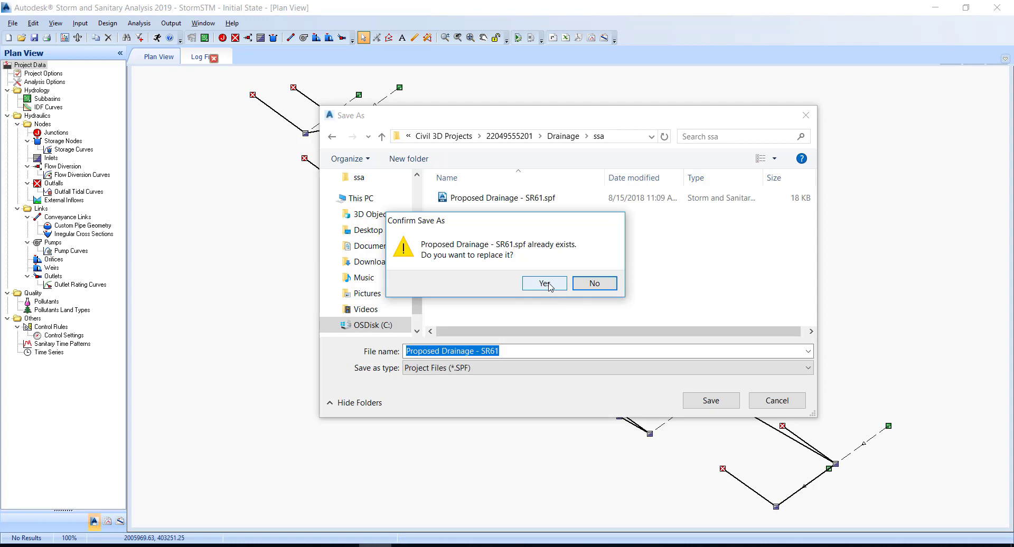
- Confirm overwriting Proposed Drainage - SR61.spf, then reopen the file commands
click(544, 283)
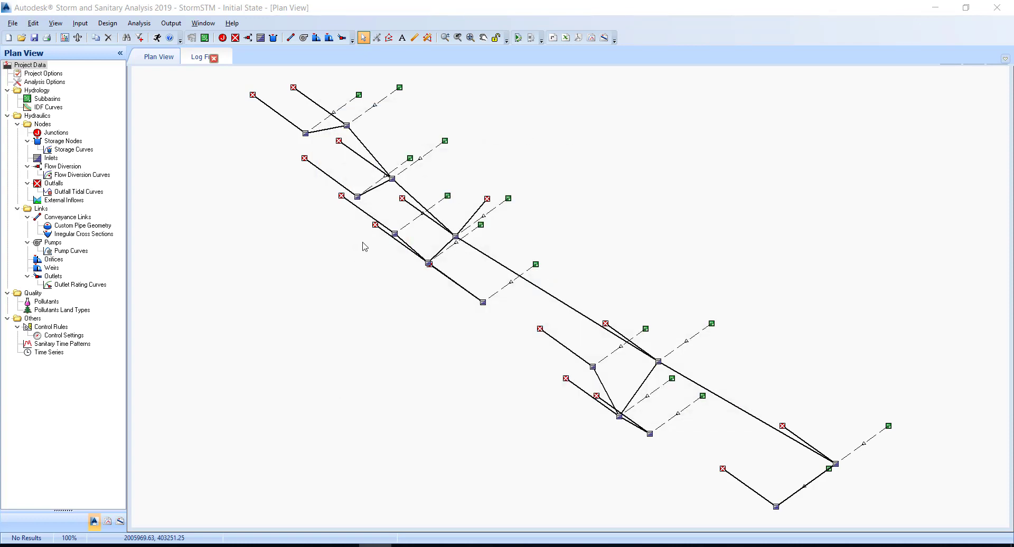
click(11, 37)
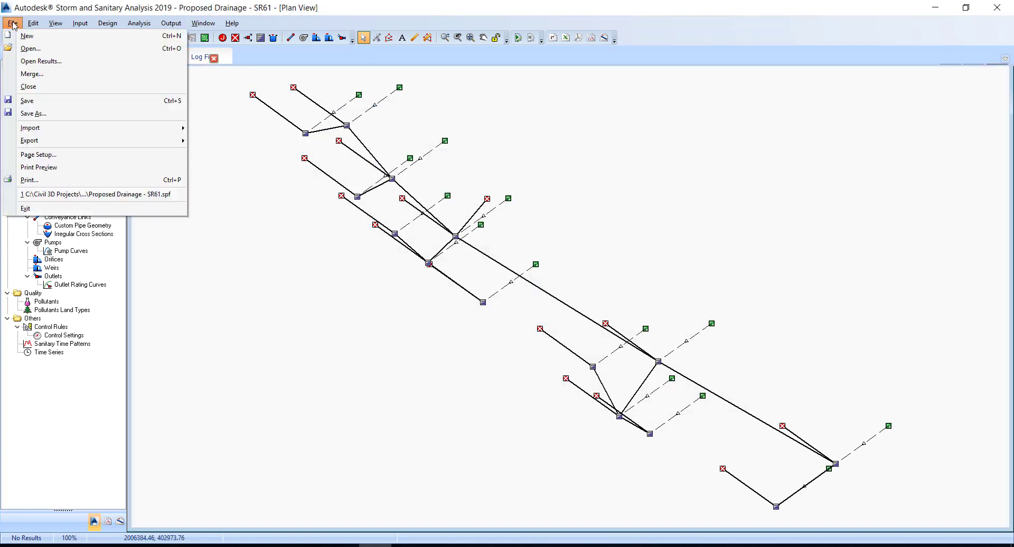
mouse_move(26, 208)
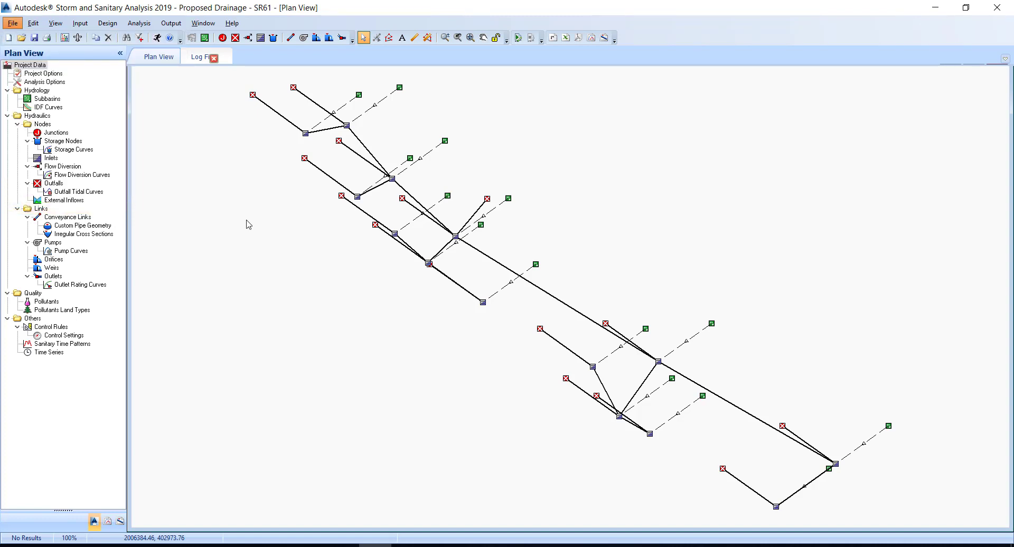
mouse_move(555, 173)
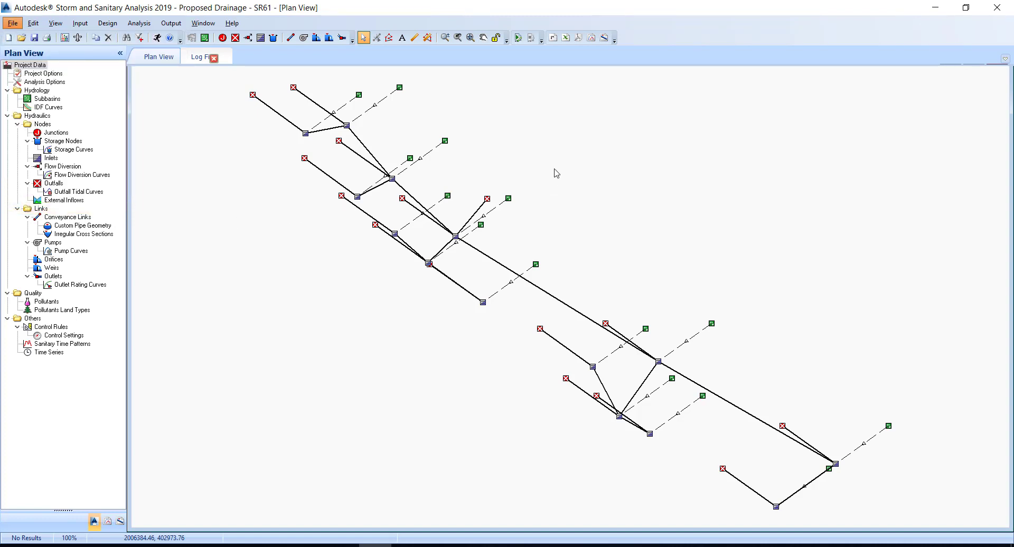